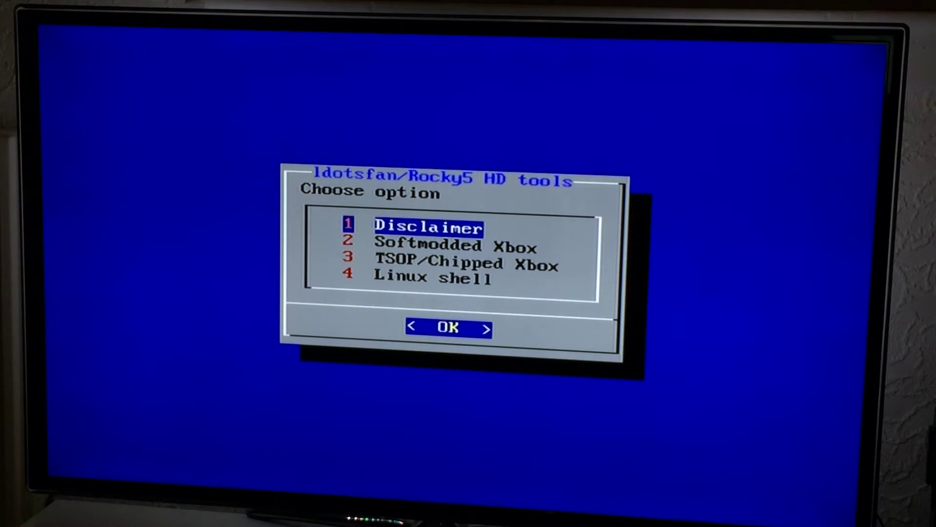
Open the Disclaimer from the HD tools menu, read it, and close it.
{"action": "key", "text": "Down"}
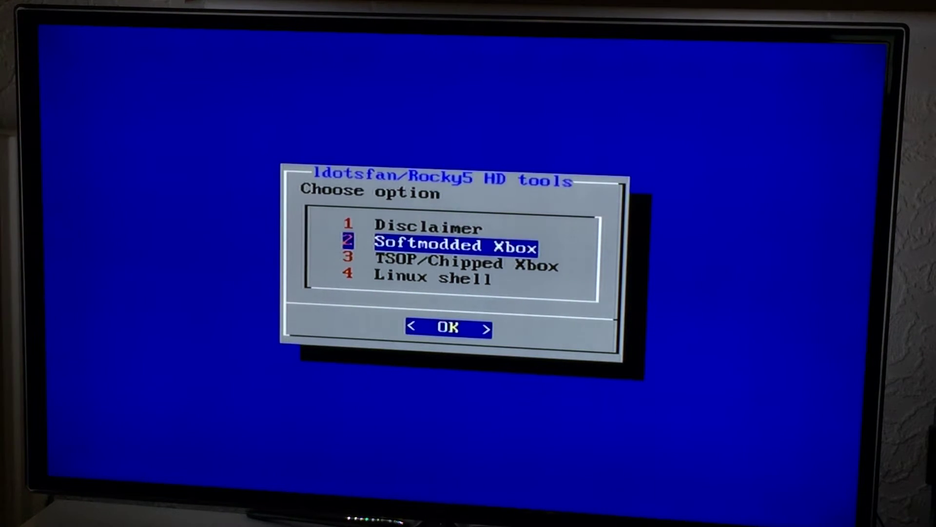
{"action": "key", "text": "Up"}
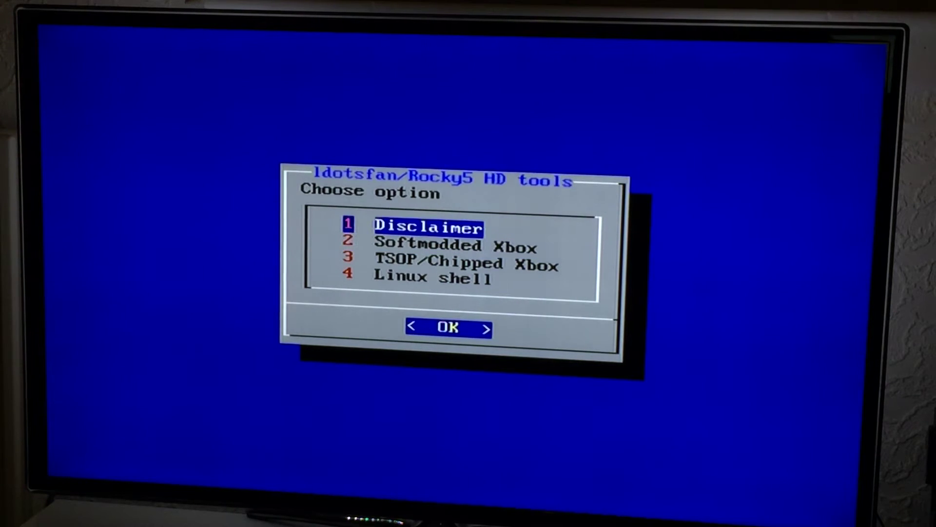
{"action": "left_click", "coordinate": [447, 327]}
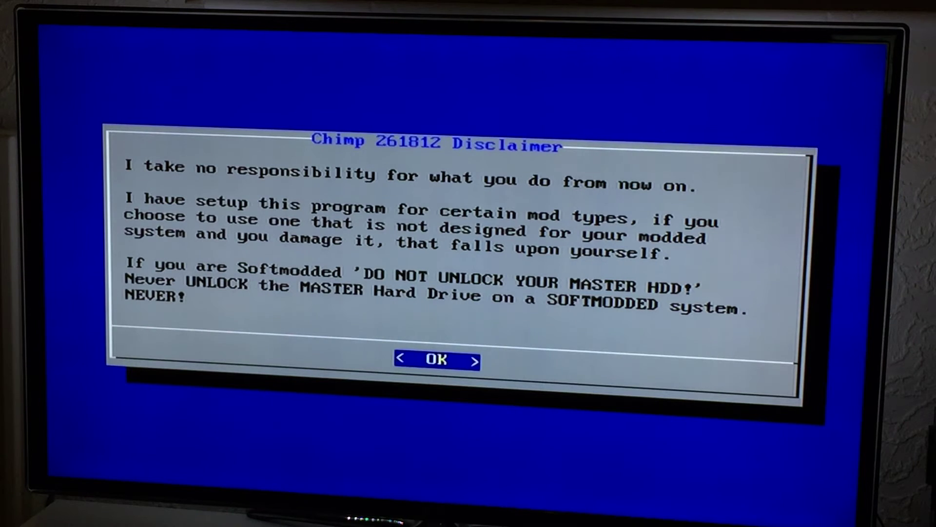
{"action": "left_click", "coordinate": [435, 359]}
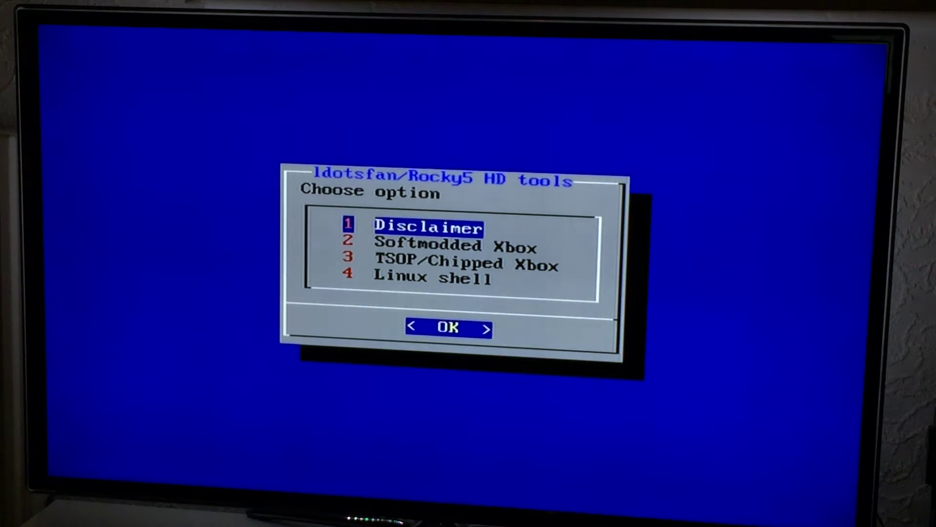
Choose the Softmodded Xbox mod type and agree to the 'Do you agree?' prompt.
{"action": "key", "text": "Down"}
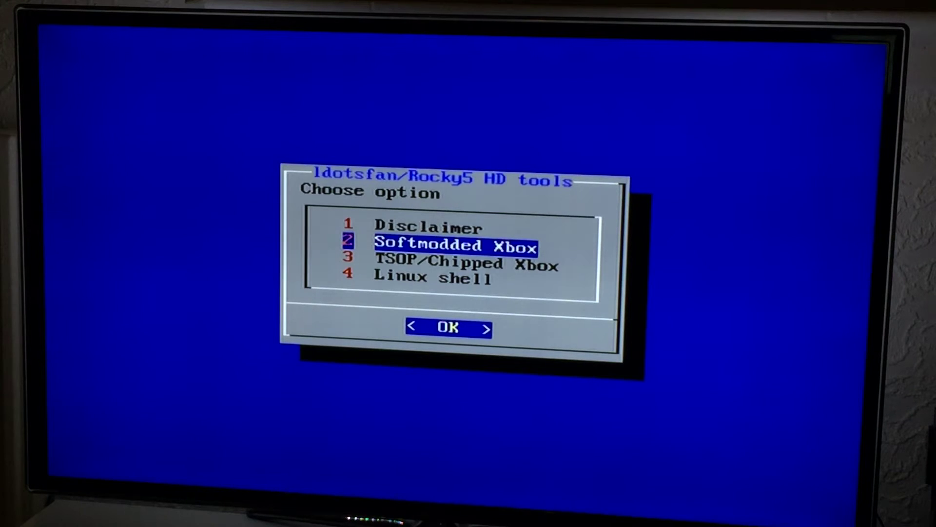
{"action": "key", "text": "Down"}
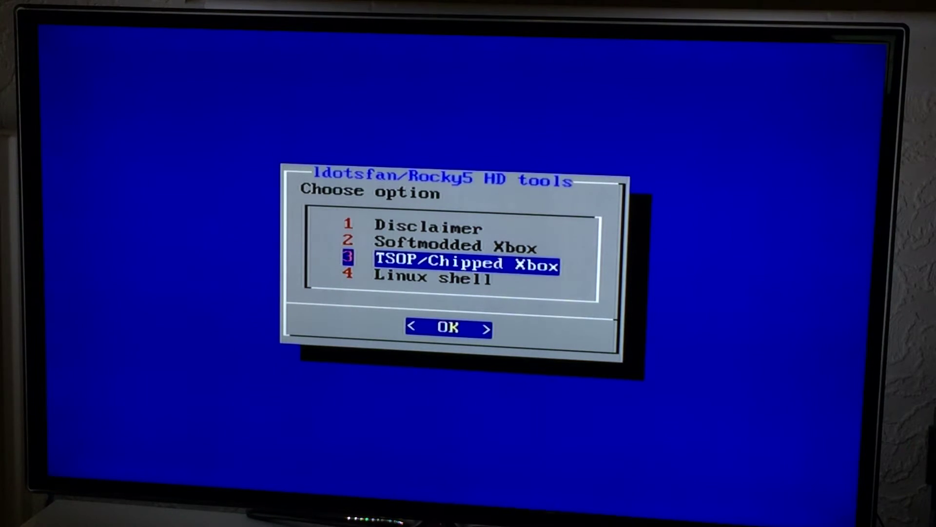
{"action": "left_click", "coordinate": [447, 328]}
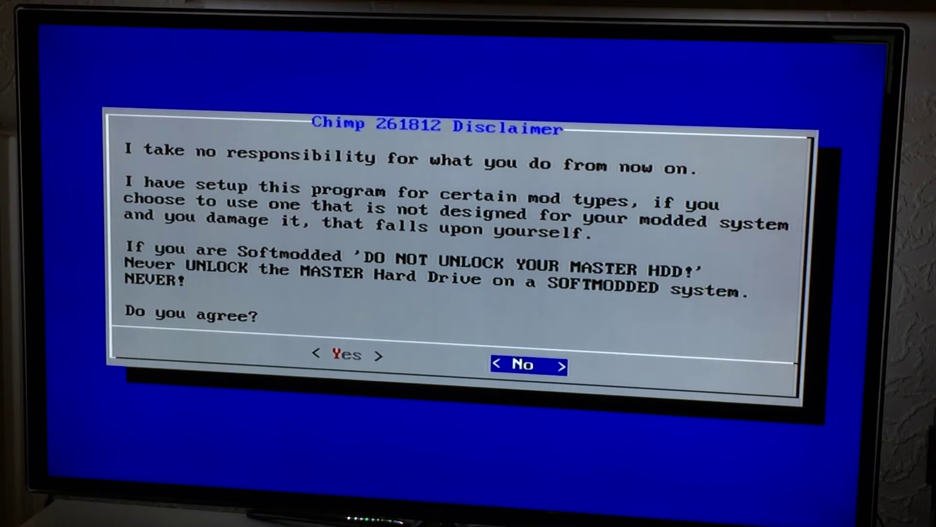
{"action": "key", "text": "Left"}
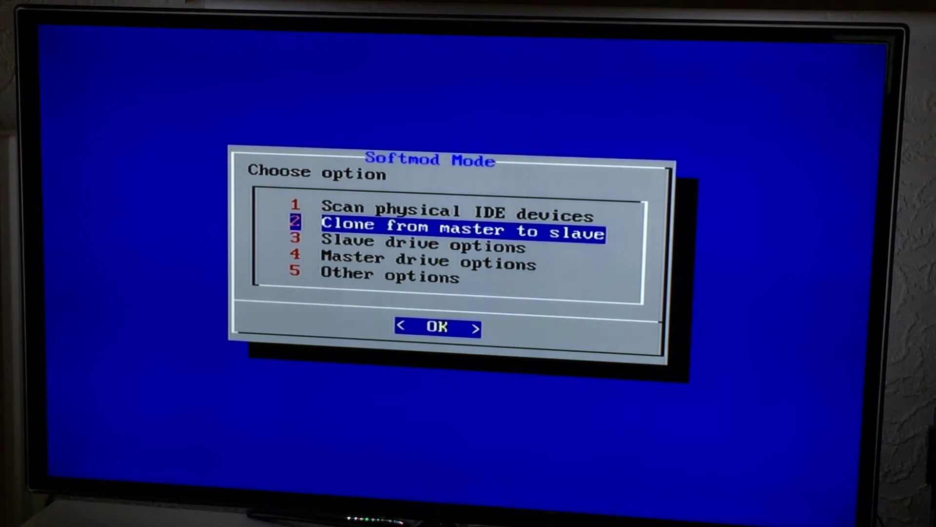
{"action": "key", "text": "Up"}
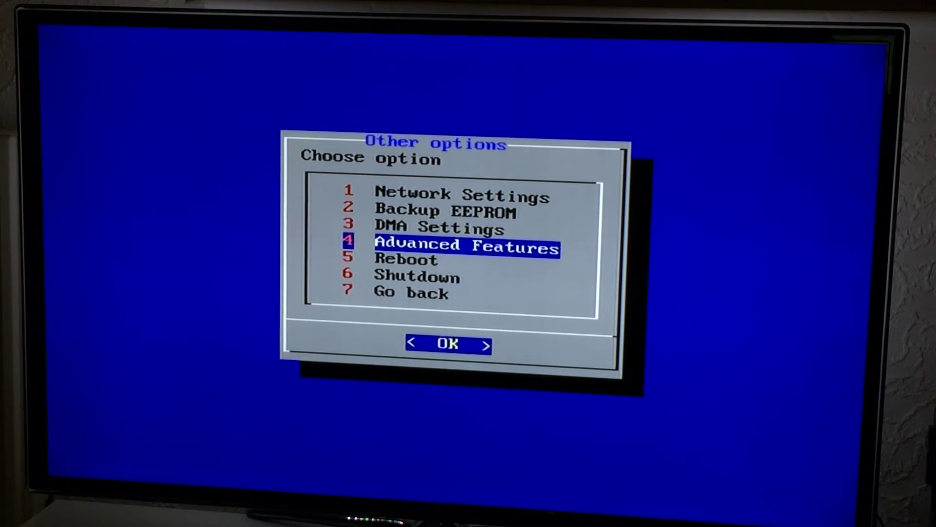
{"action": "left_click", "coordinate": [448, 343]}
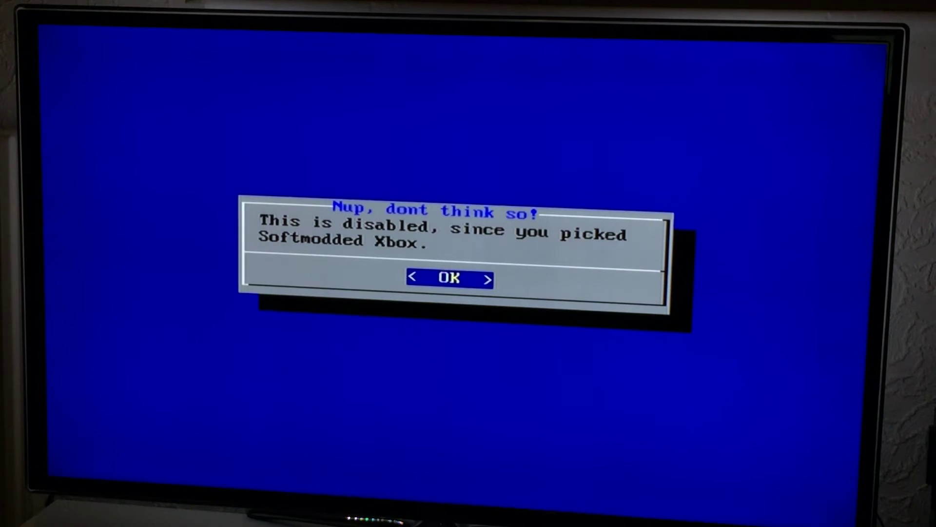
{"action": "left_click", "coordinate": [449, 278]}
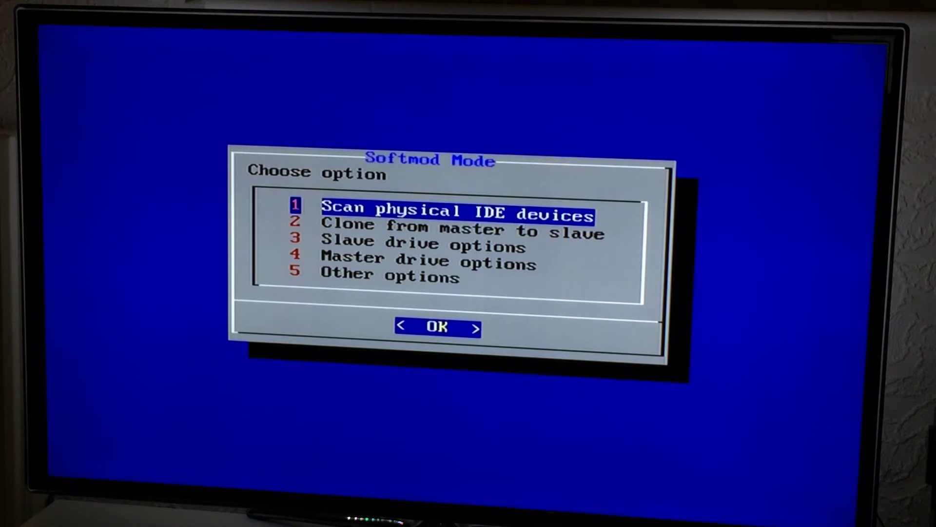
Leave the Softmod menu and reselect Softmodded Xbox, triggering the Slave Drive Alert.
{"action": "key", "text": "Down"}
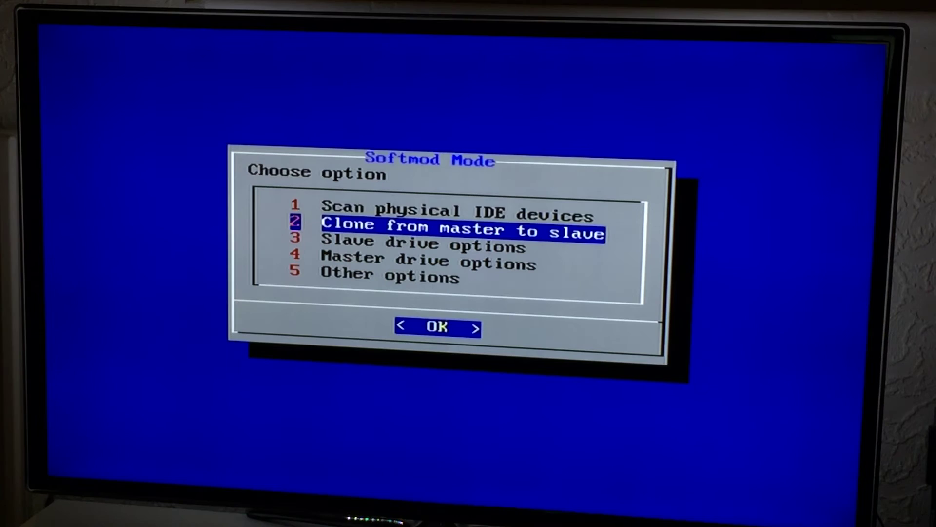
{"action": "key", "text": "Up"}
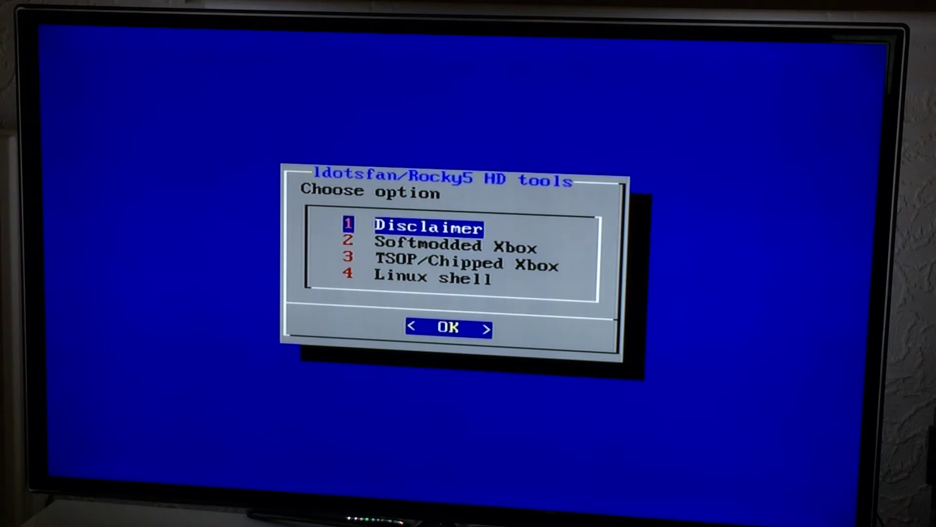
{"action": "left_click", "coordinate": [448, 327]}
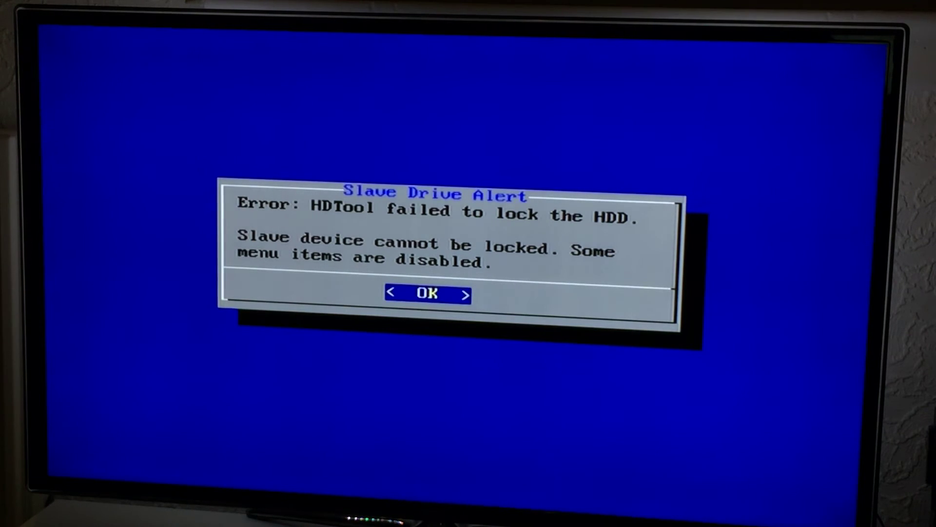
Press OK on the slave-lock alert to show the three-option Softmod Mode menu.
{"action": "left_click", "coordinate": [426, 293]}
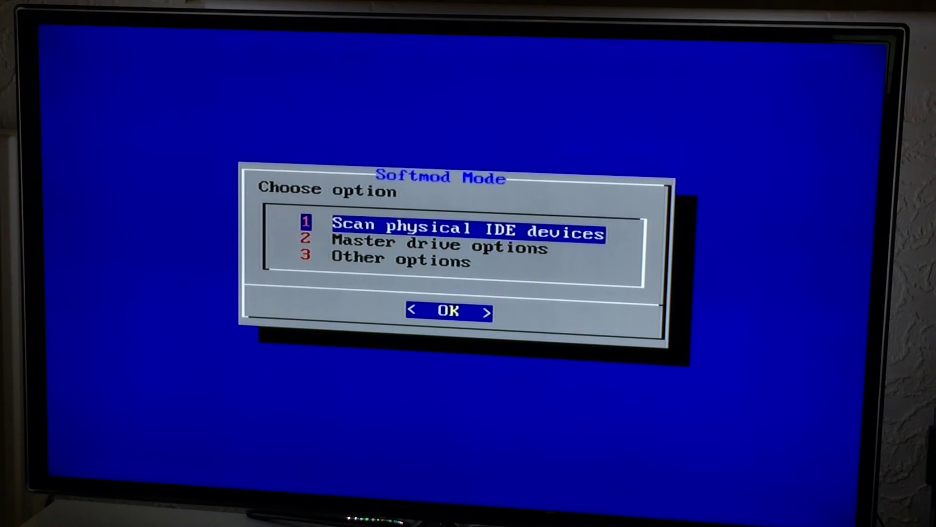
Exit to the main menu and browse Disclaimer, Softmodded Xbox and TSOP/Chipped Xbox.
{"action": "left_click", "coordinate": [447, 311]}
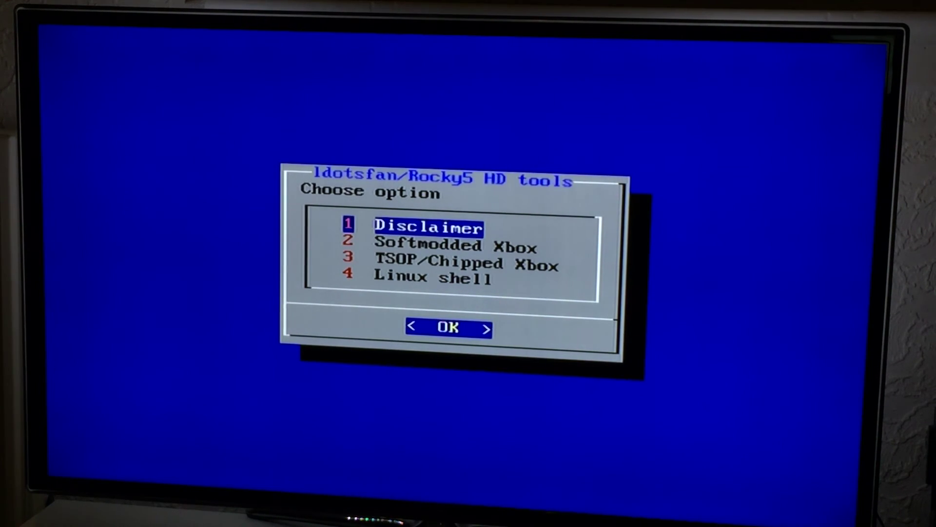
{"action": "key", "text": "Down"}
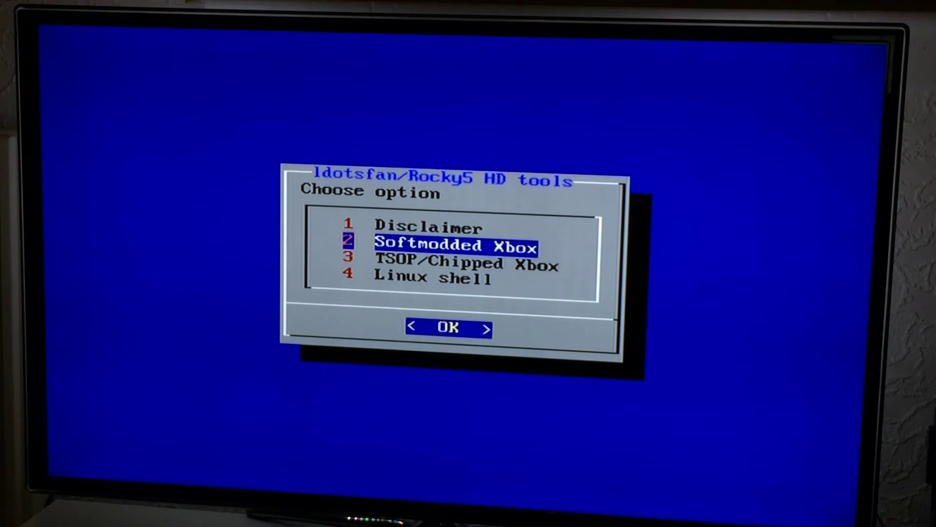
{"action": "key", "text": "Down"}
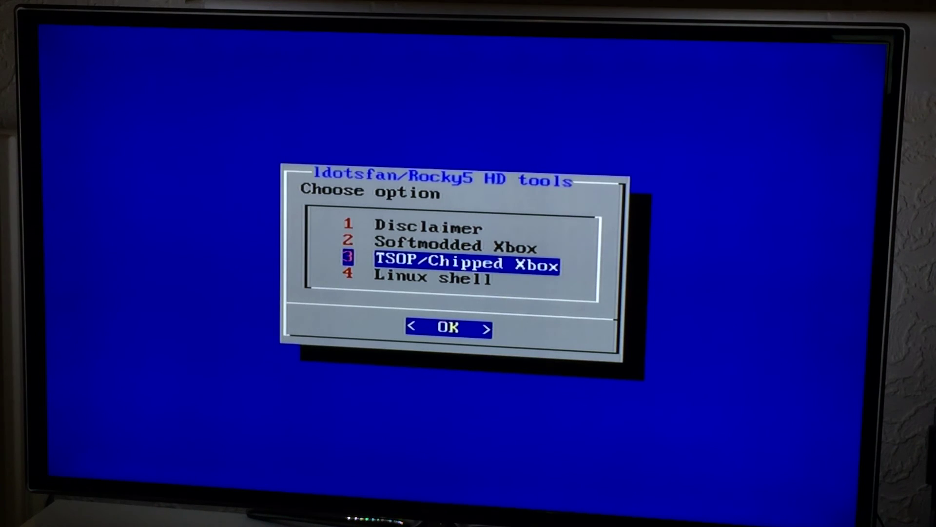
{"action": "key", "text": "Up"}
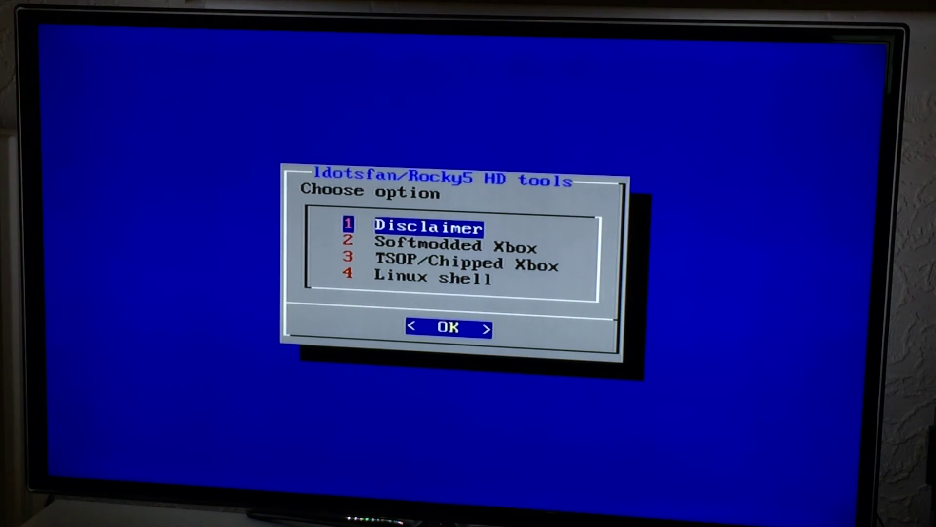
{"action": "key", "text": "Down"}
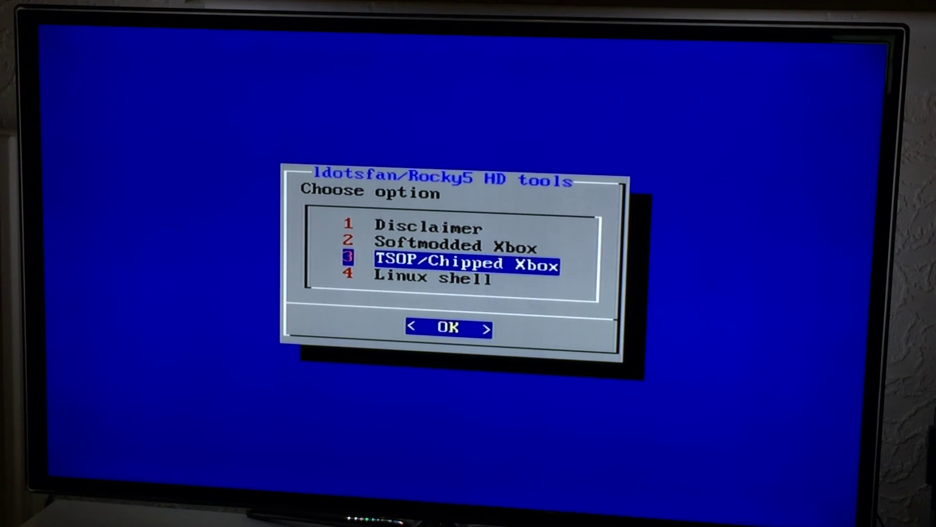
{"action": "key", "text": "Up"}
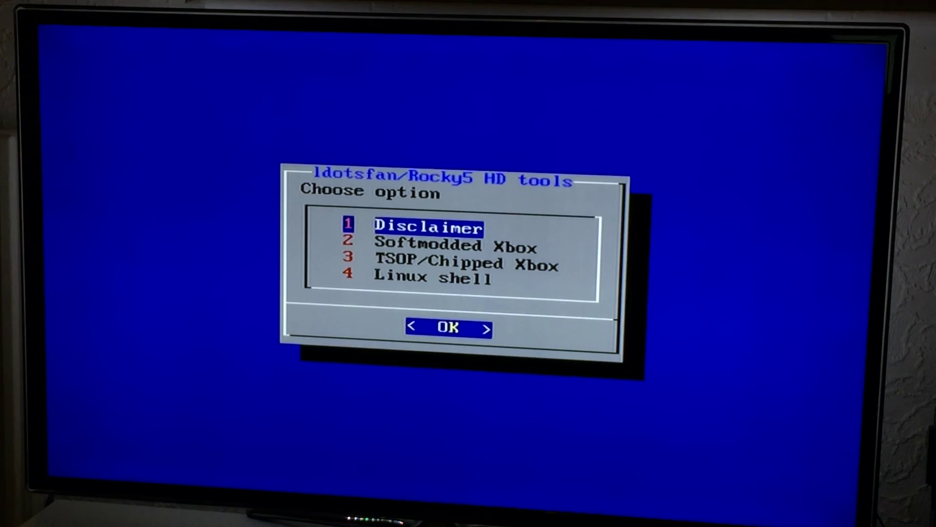
{"action": "key", "text": "Down"}
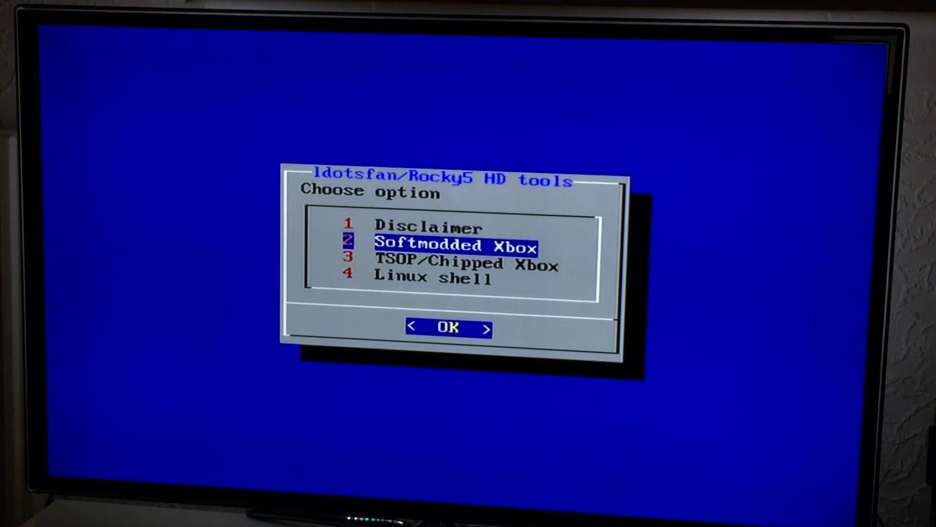